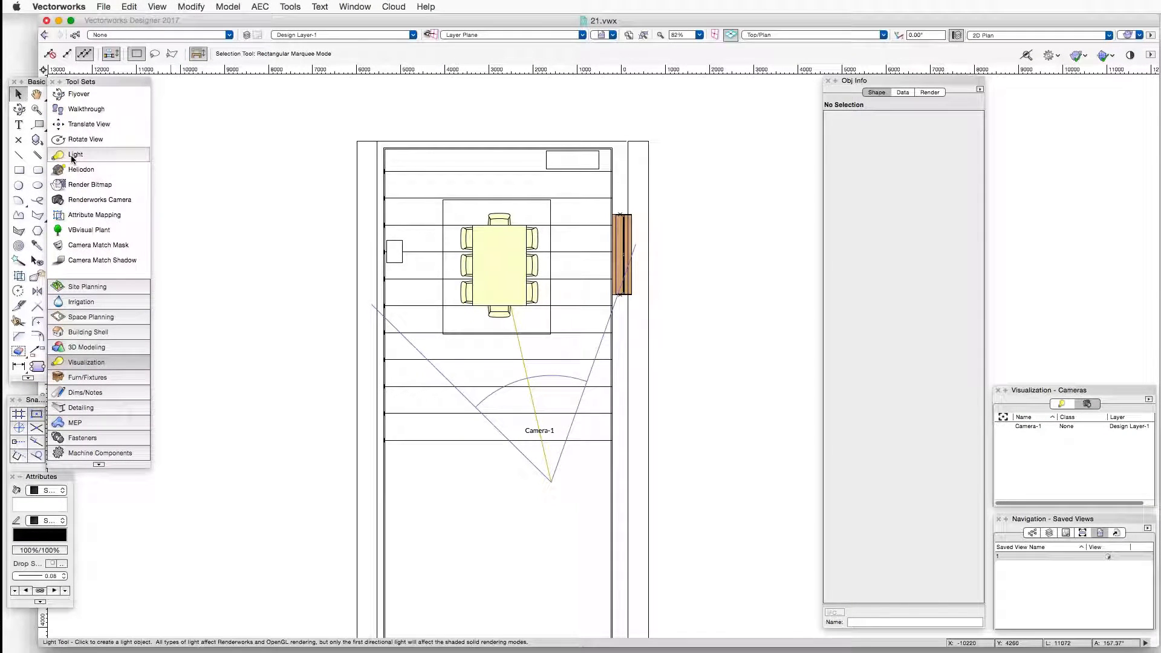
Place a Spot-mode light in the plan left of the dining table near the upper-left wall.
{"action": "left_click", "coordinate": [75, 154]}
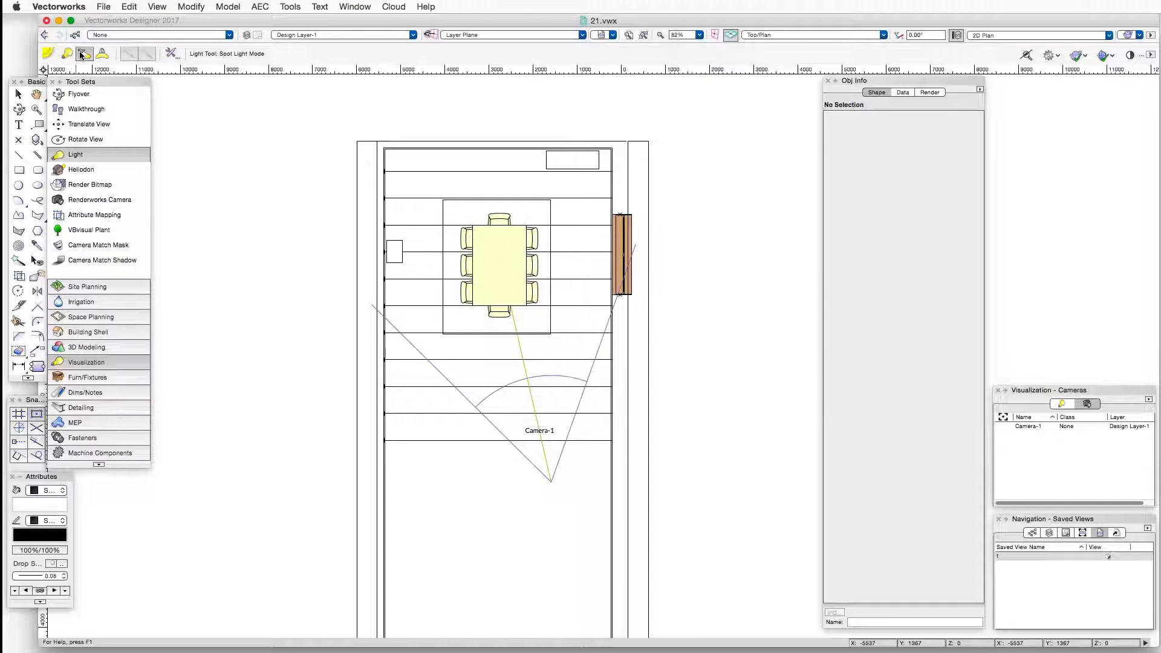
{"action": "mouse_move", "coordinate": [401, 335]}
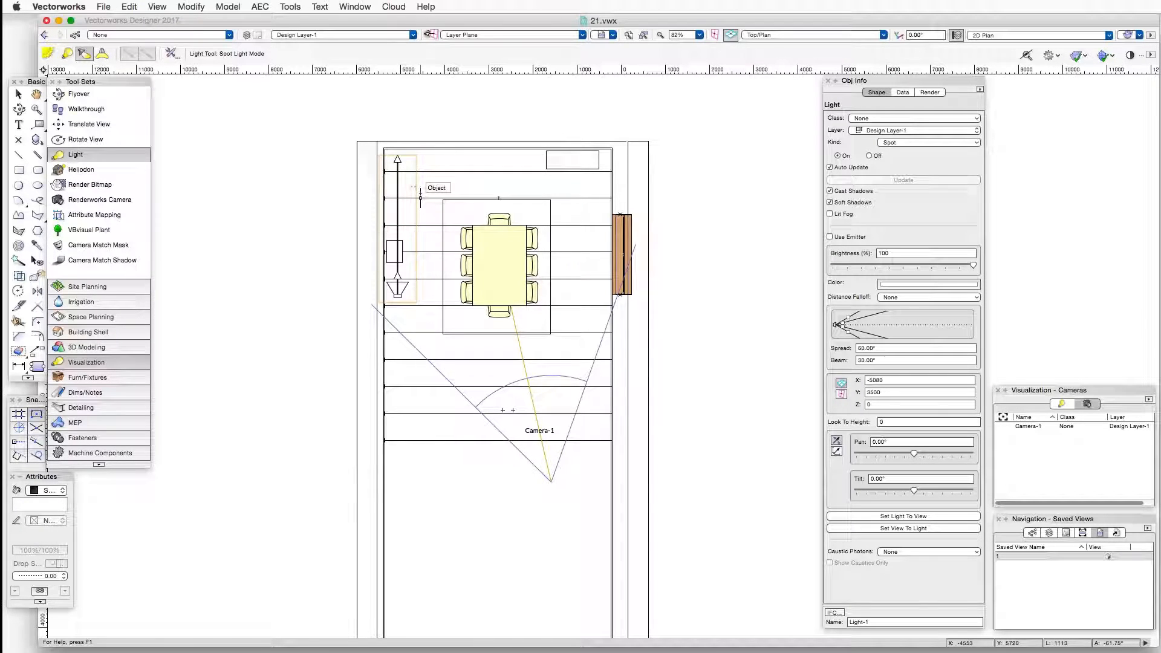
{"action": "left_click", "coordinate": [18, 93]}
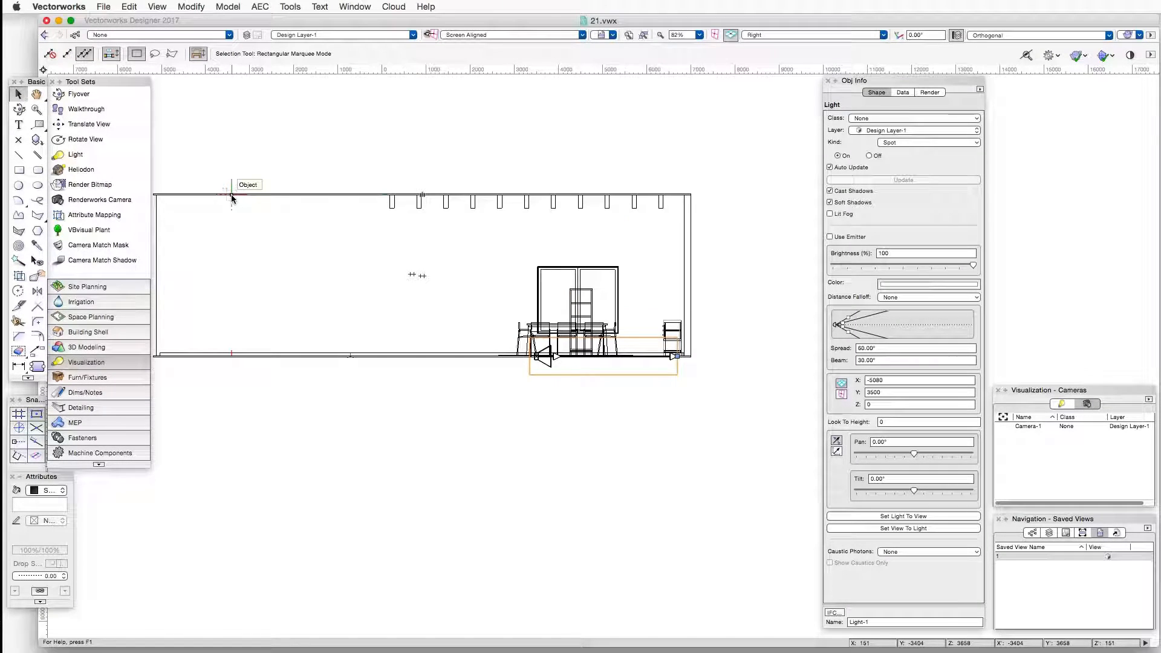
{"action": "mouse_move", "coordinate": [892, 379]}
{"action": "type", "text": "42"}
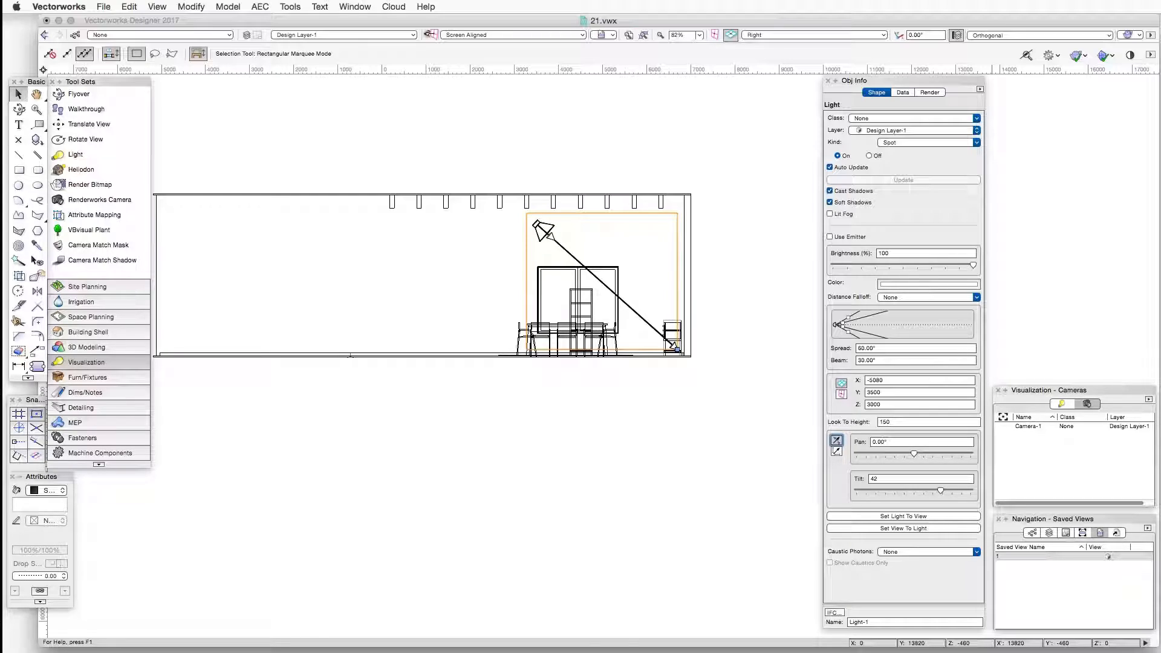
Render the dining-room perspective with OpenGL shading via View > Rendering.
{"action": "left_click", "coordinate": [157, 8]}
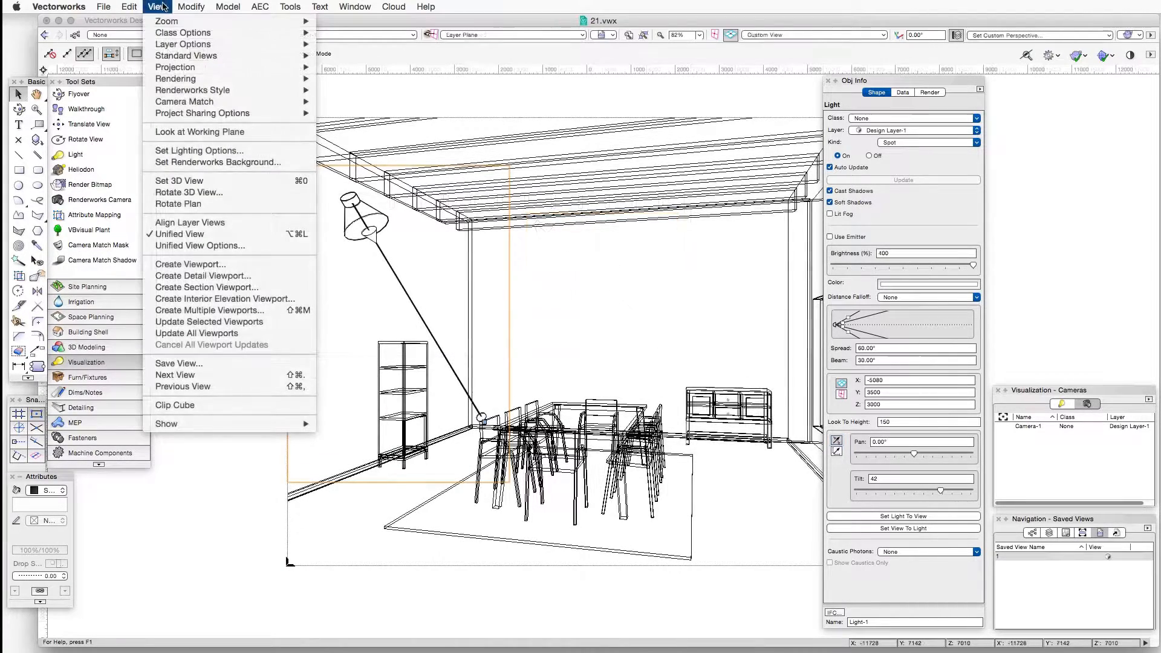
{"action": "mouse_move", "coordinate": [175, 79]}
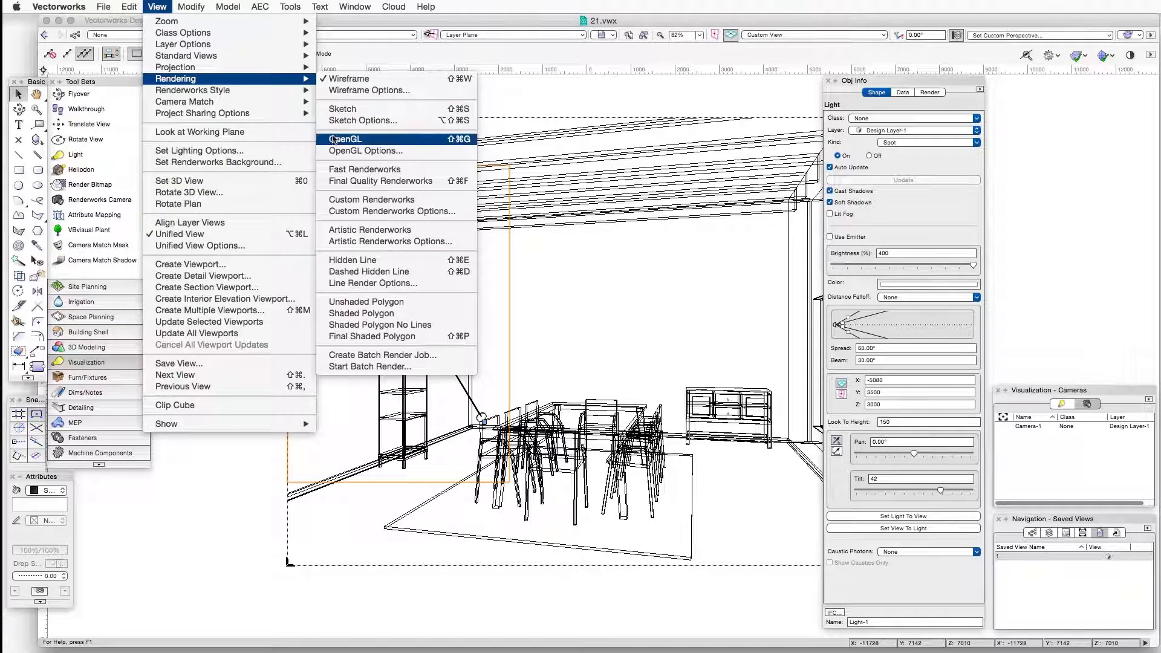
{"action": "left_click", "coordinate": [346, 139]}
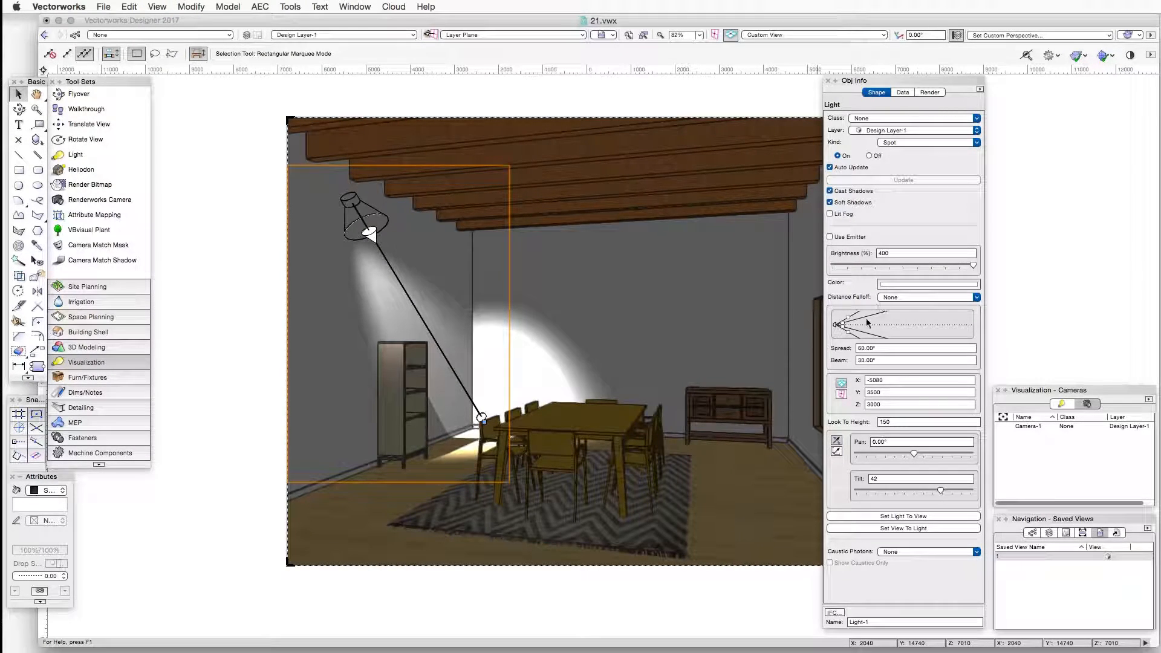
Compare Smooth and Realistic distance falloff in Object Info and leave it on Realistic.
{"action": "left_click", "coordinate": [976, 298]}
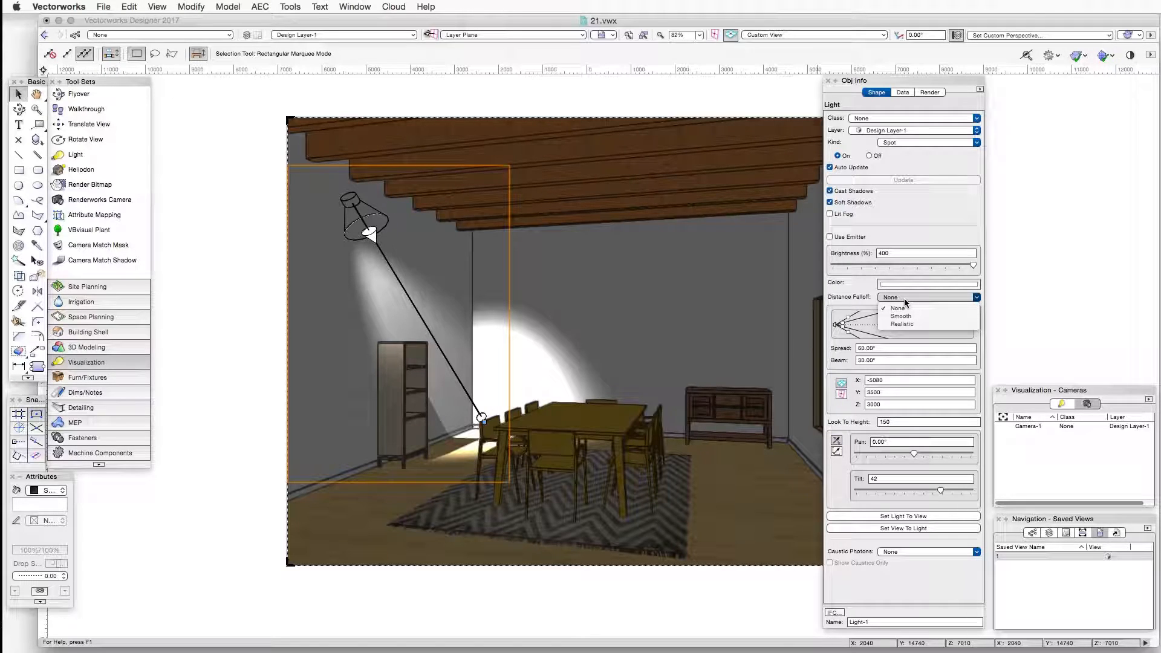
{"action": "left_click", "coordinate": [899, 316]}
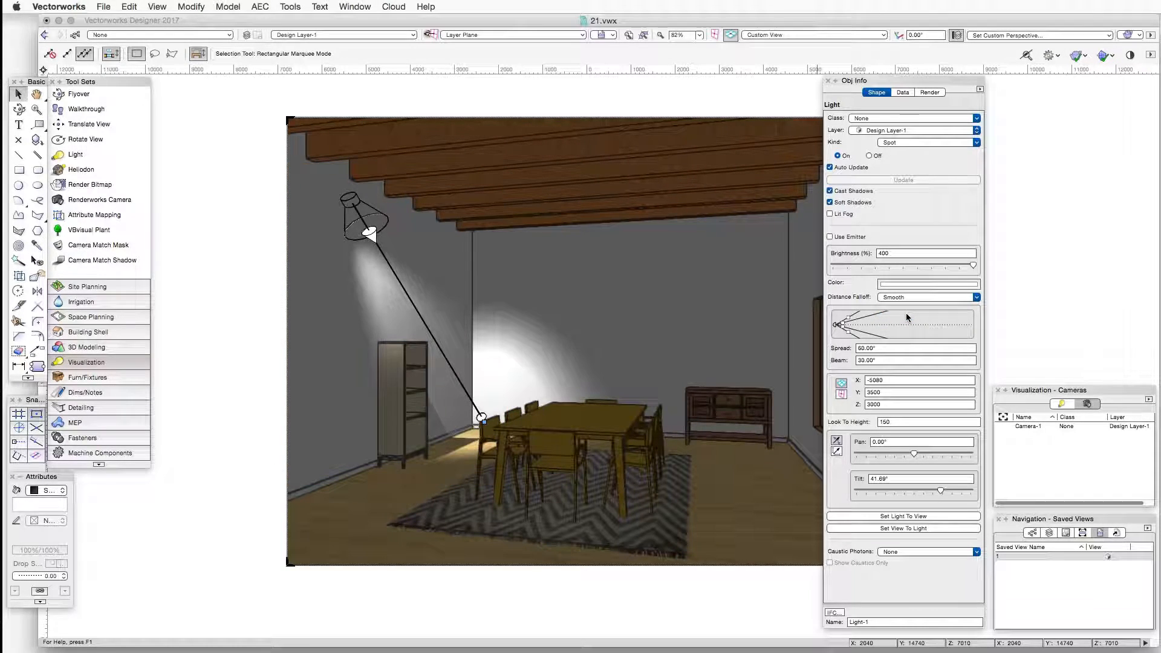
{"action": "left_click", "coordinate": [976, 297]}
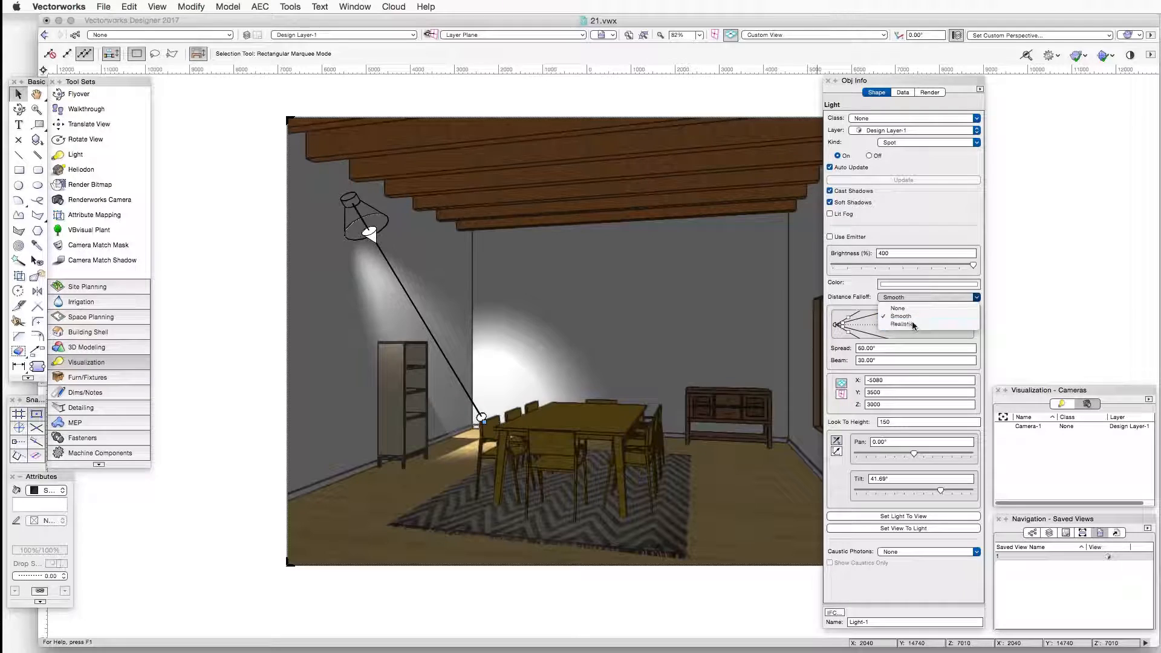
{"action": "left_click", "coordinate": [902, 324]}
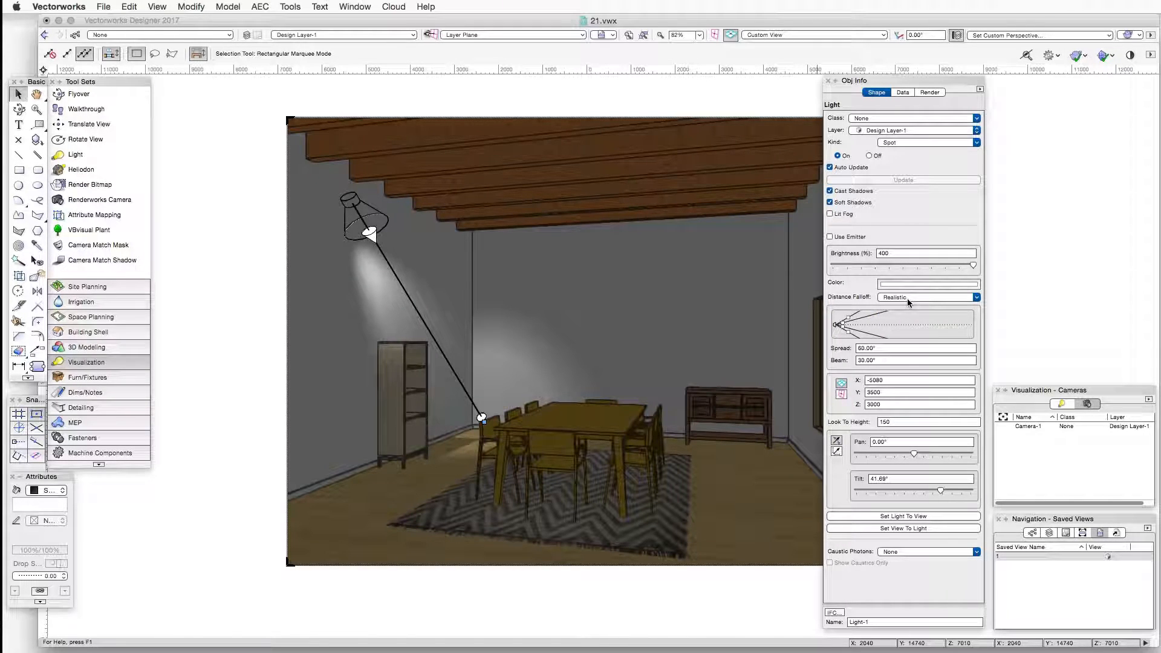
{"action": "left_click", "coordinate": [927, 297]}
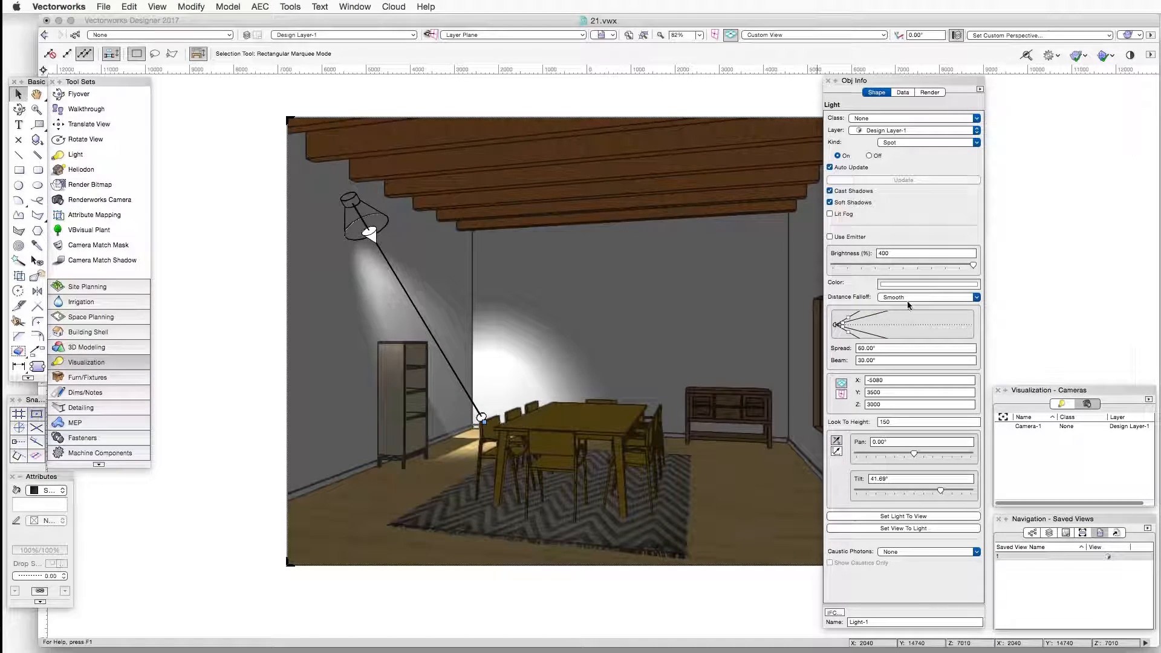
{"action": "left_click", "coordinate": [927, 297]}
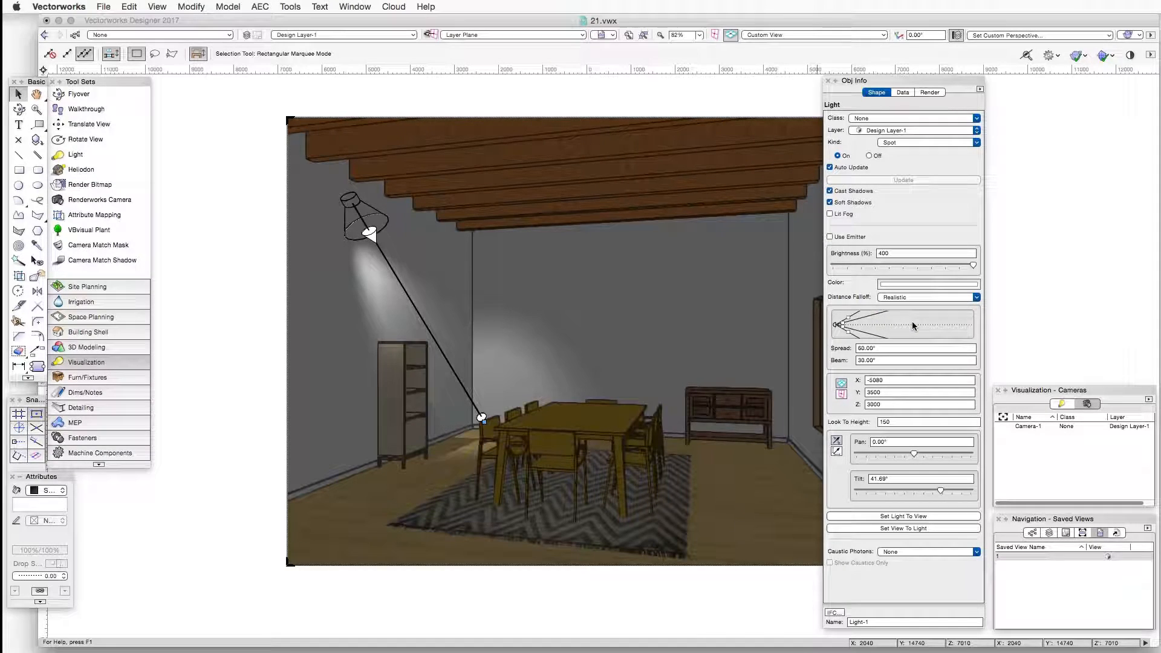